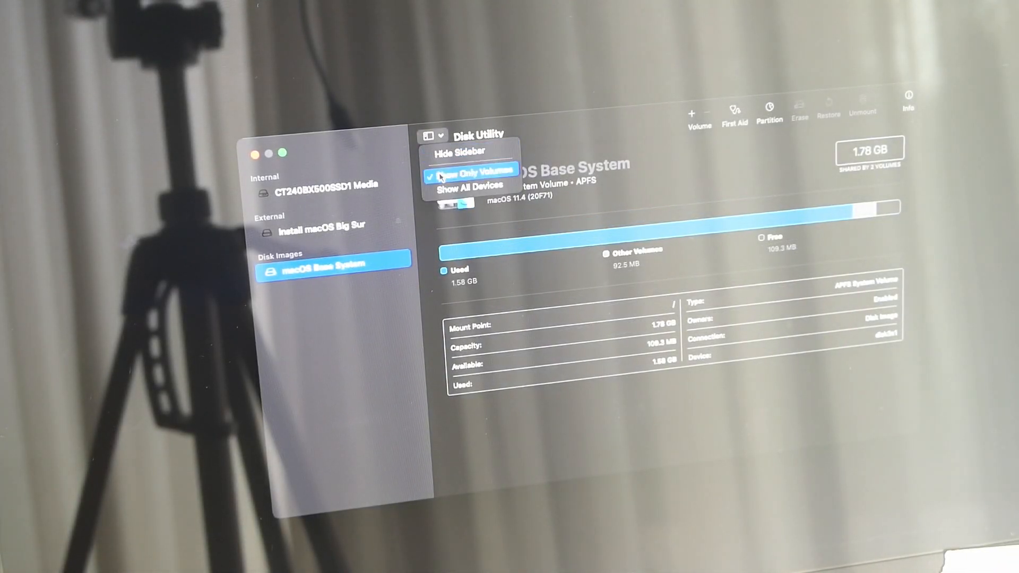
Step: Show all devices and select the uninitialised 240.06 GB CT240BX500SSD1 Media drive
{"action": "left_click", "coordinate": [468, 188]}
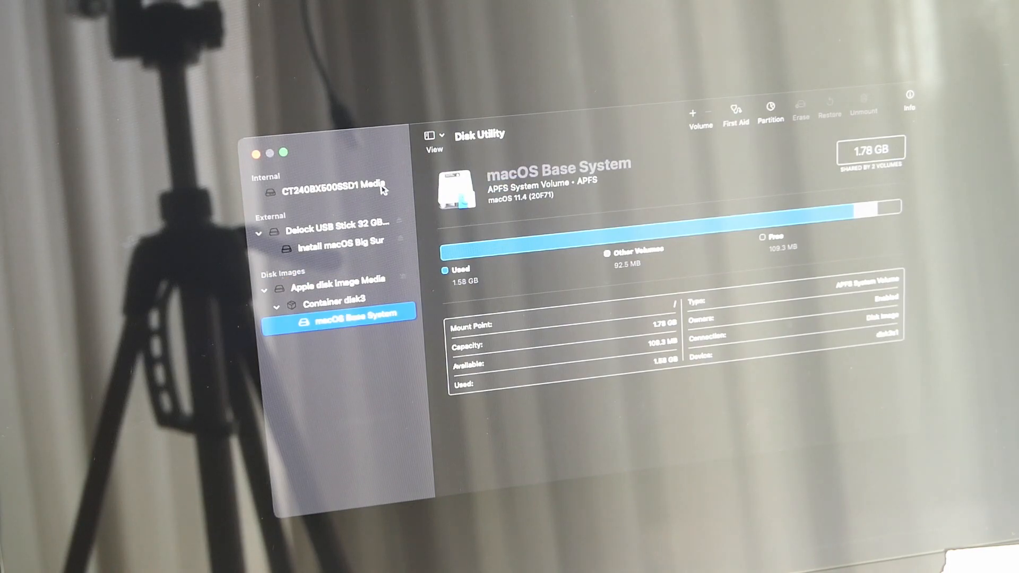
{"action": "left_click", "coordinate": [331, 189]}
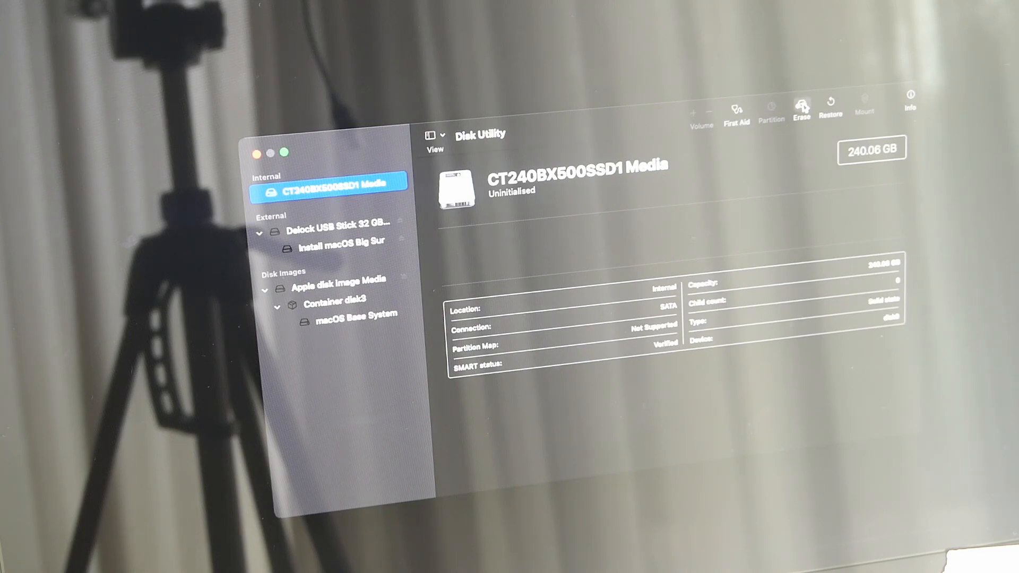
Step: Erase the CT240BX500SSD1 drive as APFS named 'SSD' with a GUID Partition Map
{"action": "left_click", "coordinate": [801, 106]}
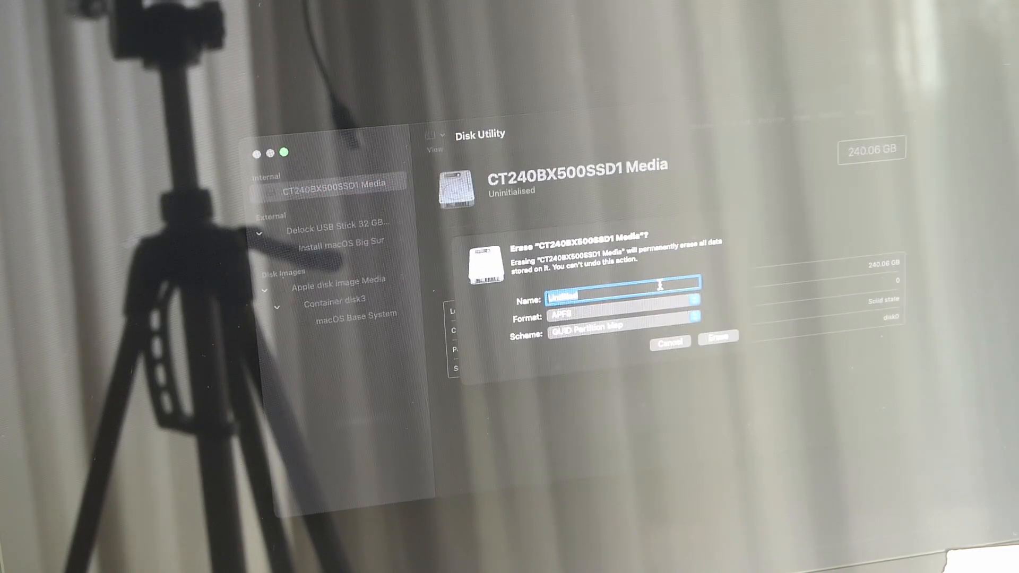
{"action": "type", "text": "E"}
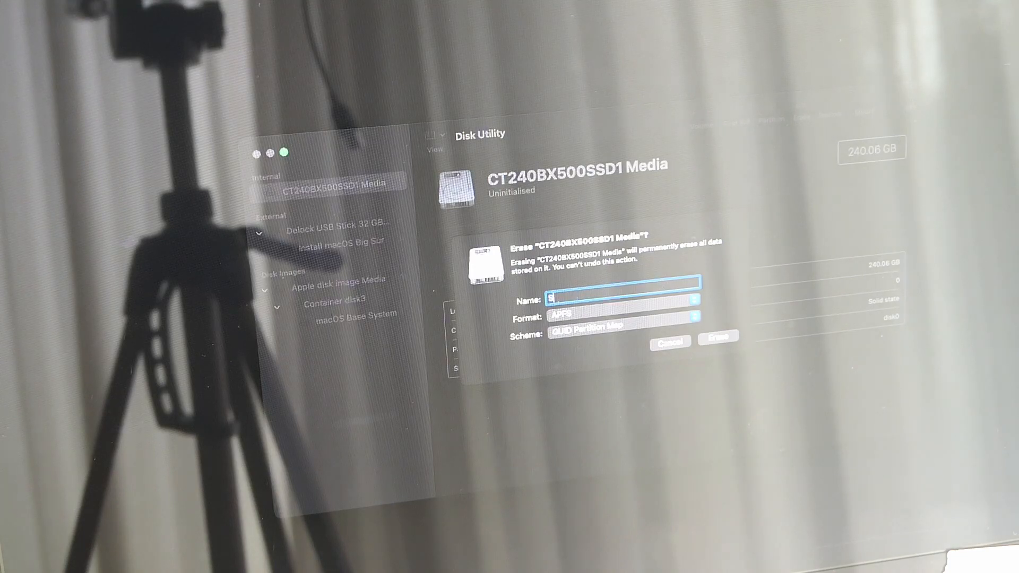
{"action": "type", "text": "SSD"}
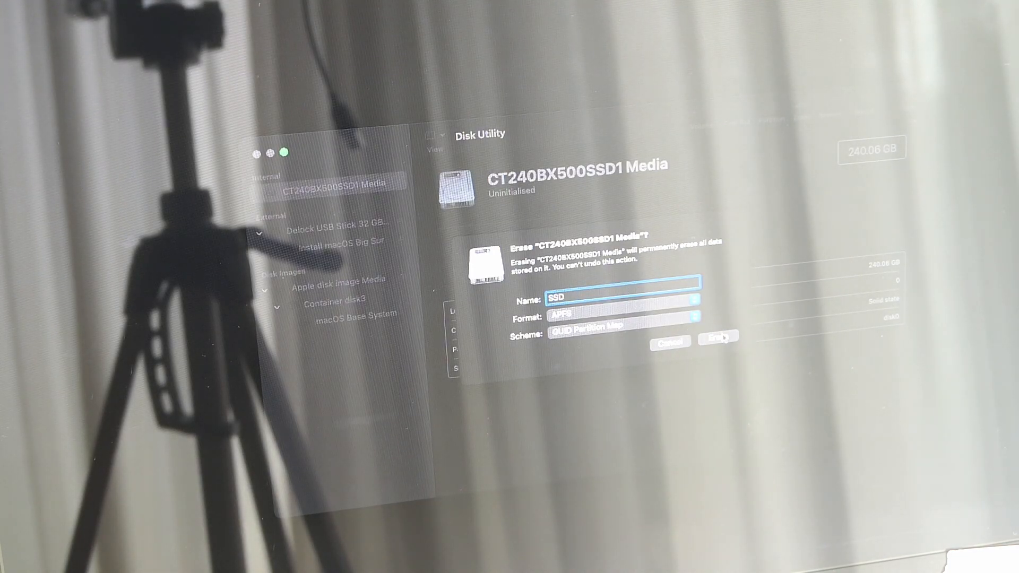
{"action": "left_click", "coordinate": [717, 337]}
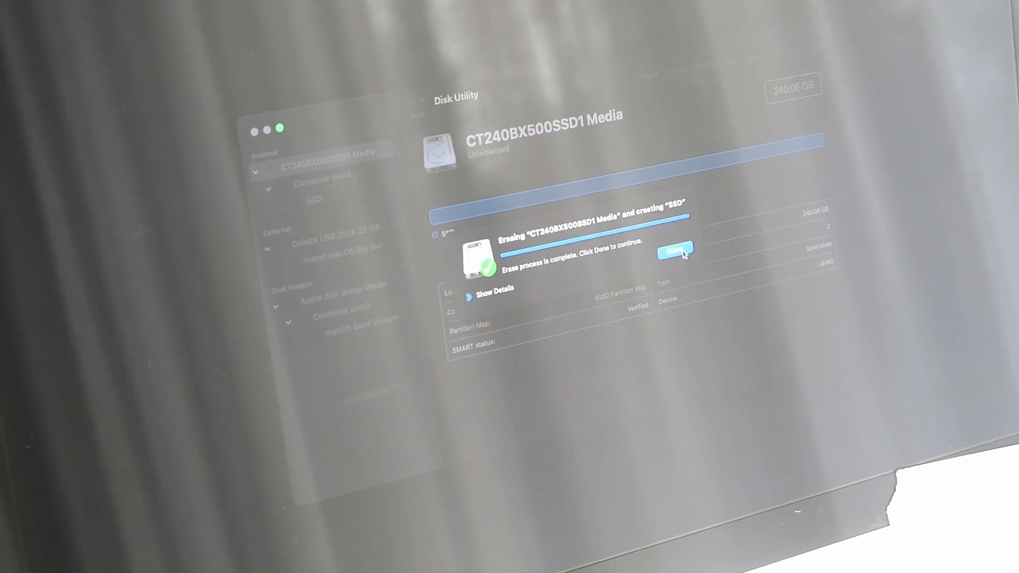
{"action": "left_click", "coordinate": [674, 252]}
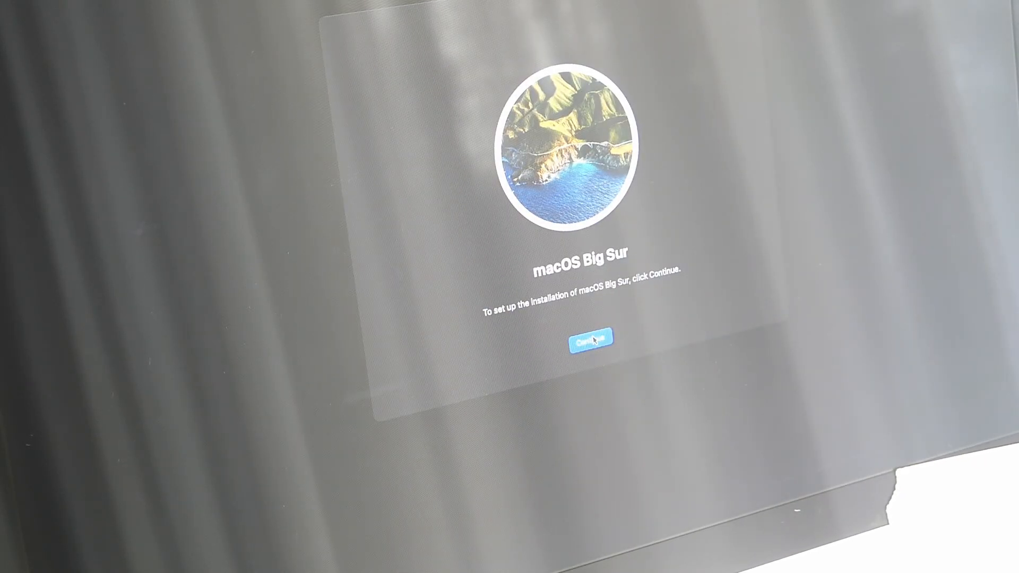
Step: Pick the SSD disk as destination and start installing macOS Big Sur
{"action": "left_click", "coordinate": [590, 340]}
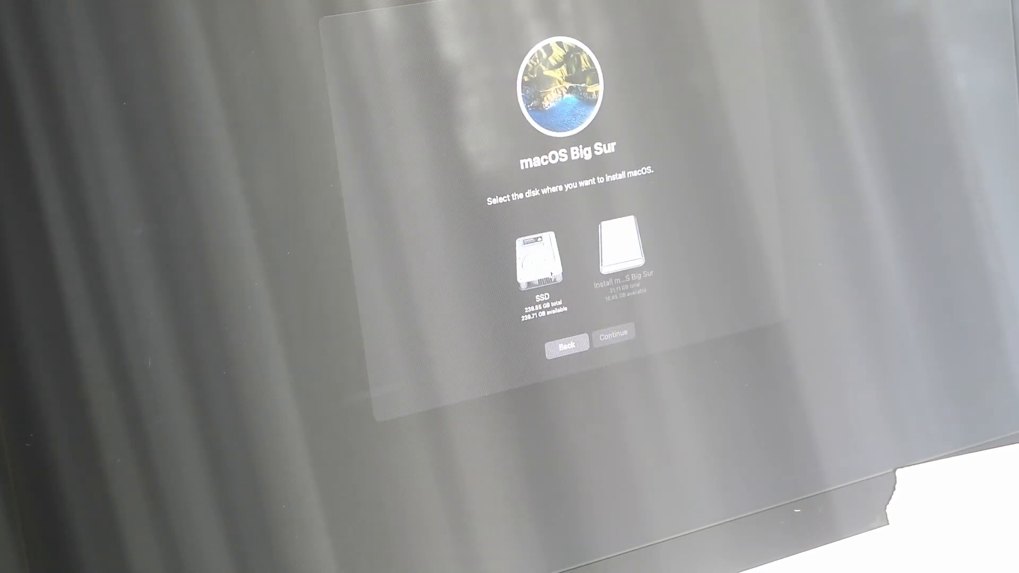
{"action": "left_click", "coordinate": [542, 260]}
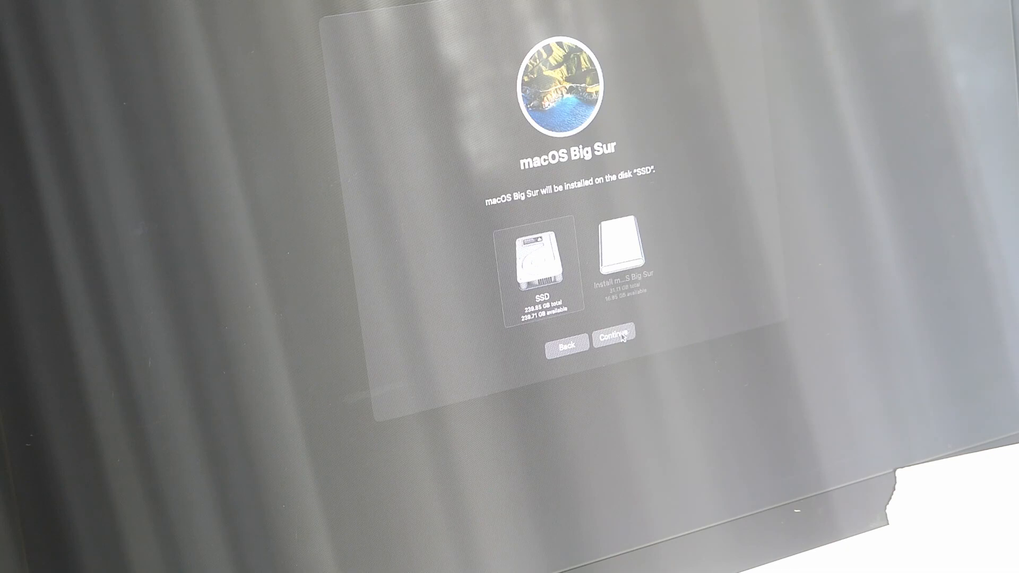
{"action": "left_click", "coordinate": [614, 338]}
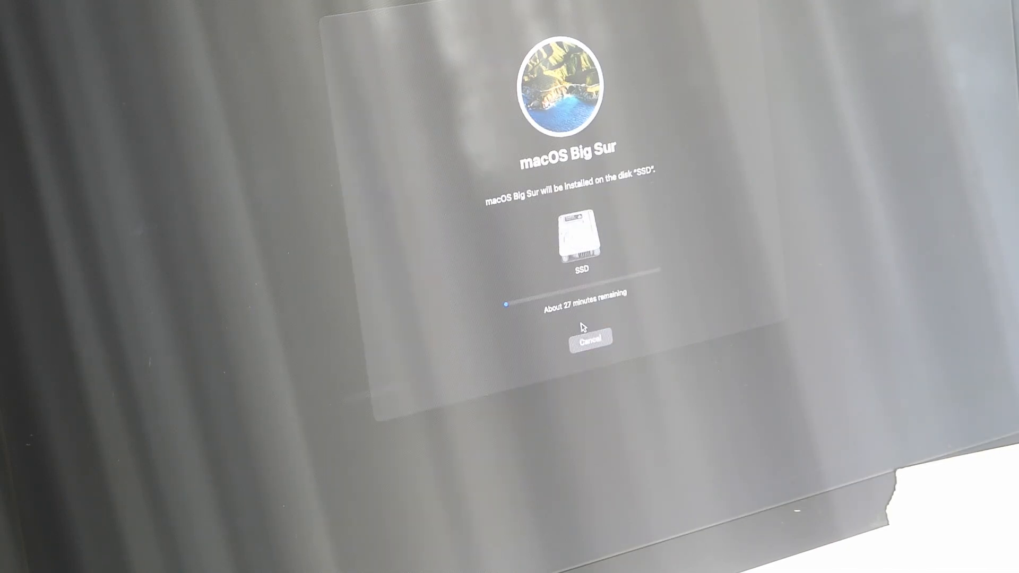
{"action": "mouse_move", "coordinate": [601, 315]}
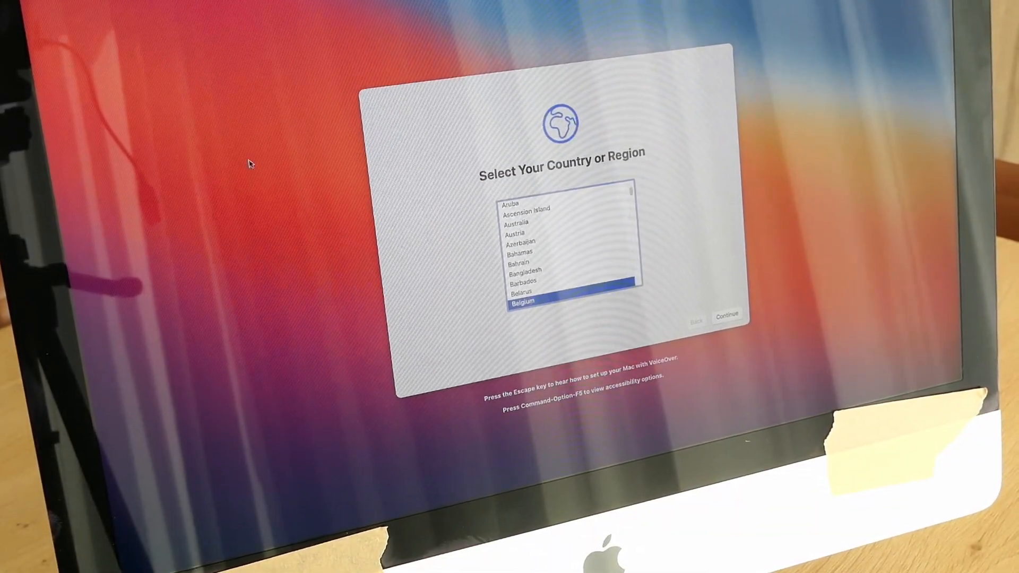
Step: Choose Belgium, skip internet, create the local account, and pick the Light appearance
{"action": "left_click", "coordinate": [727, 315]}
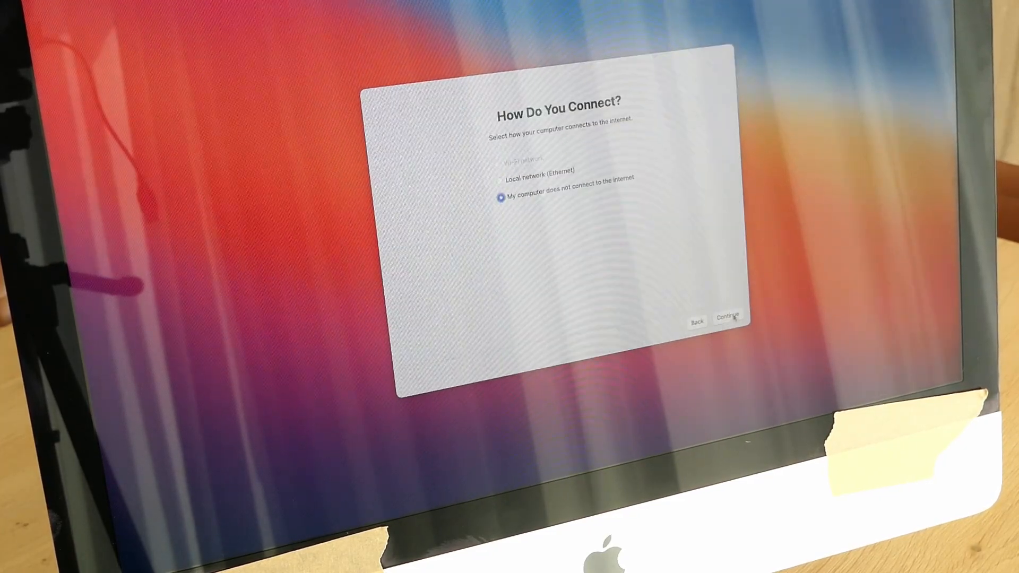
{"action": "left_click", "coordinate": [726, 319]}
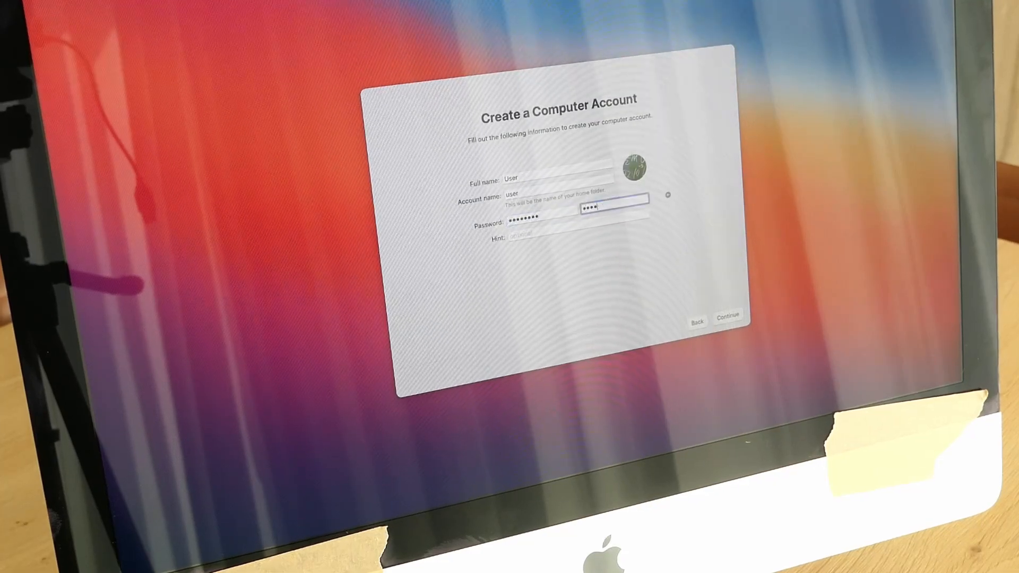
{"action": "left_click", "coordinate": [726, 317]}
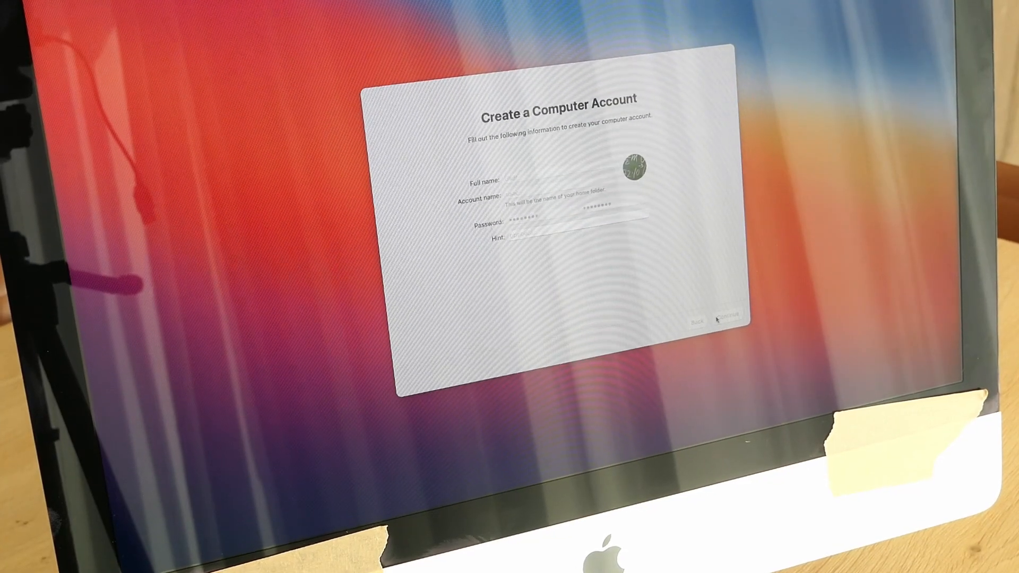
{"action": "left_click", "coordinate": [726, 321]}
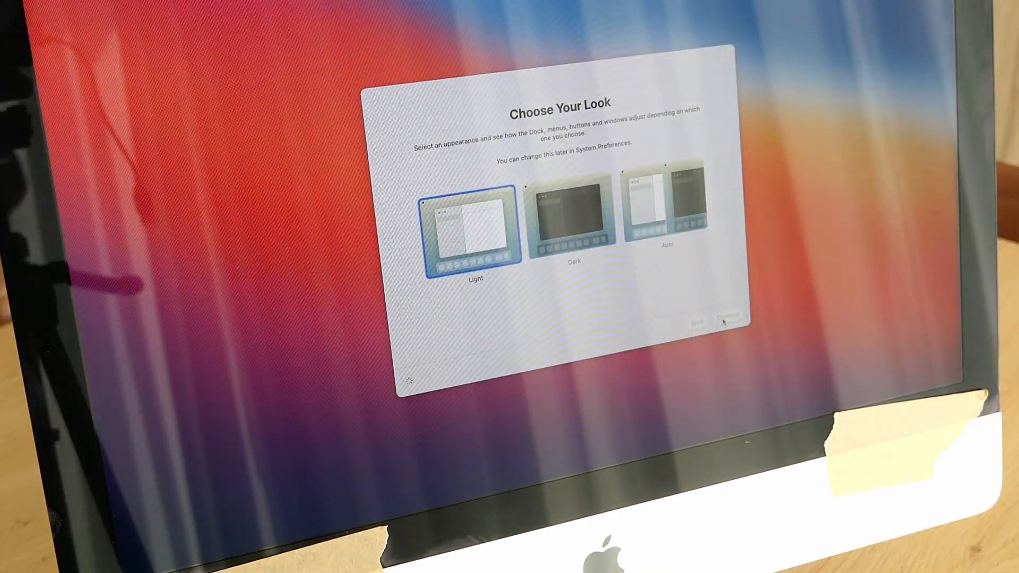
{"action": "left_click", "coordinate": [730, 320]}
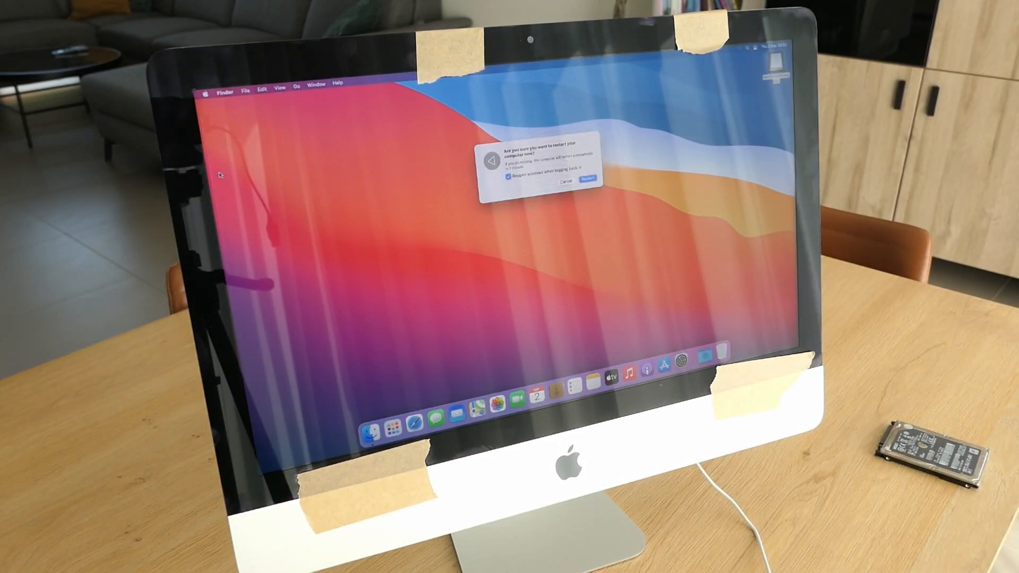
Step: Confirm the restart and continue from Recovery back to the Big Sur desktop
{"action": "left_click", "coordinate": [567, 182]}
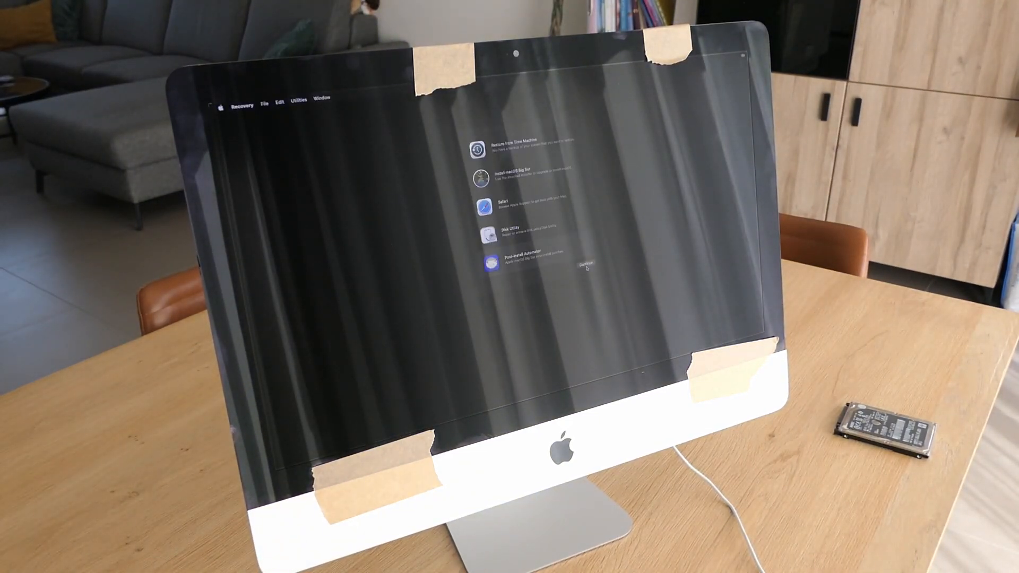
{"action": "left_click", "coordinate": [480, 260]}
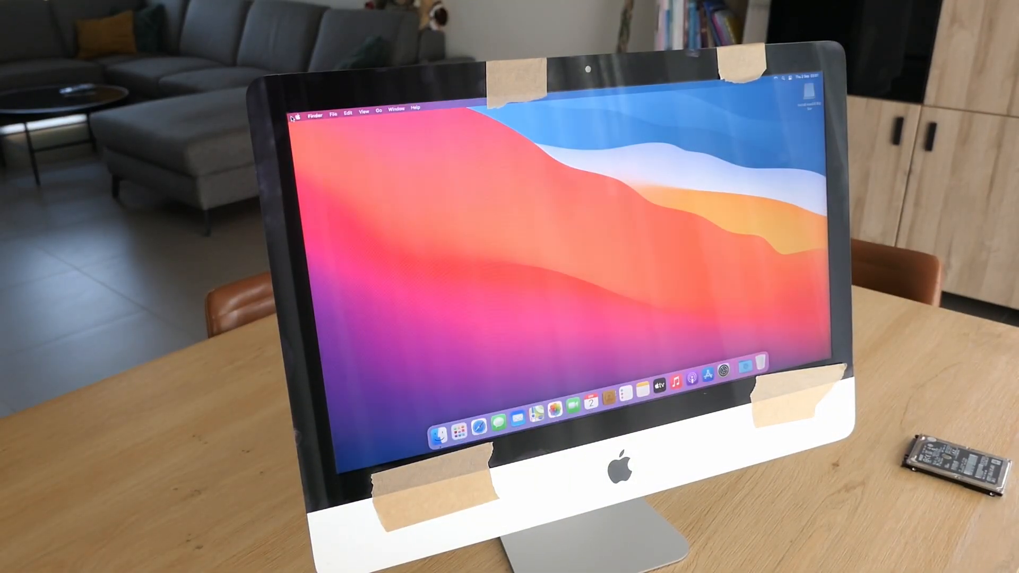
Step: Shut the Mac down, then view About This Mac showing Big Sur 11.4
{"action": "left_click", "coordinate": [298, 108]}
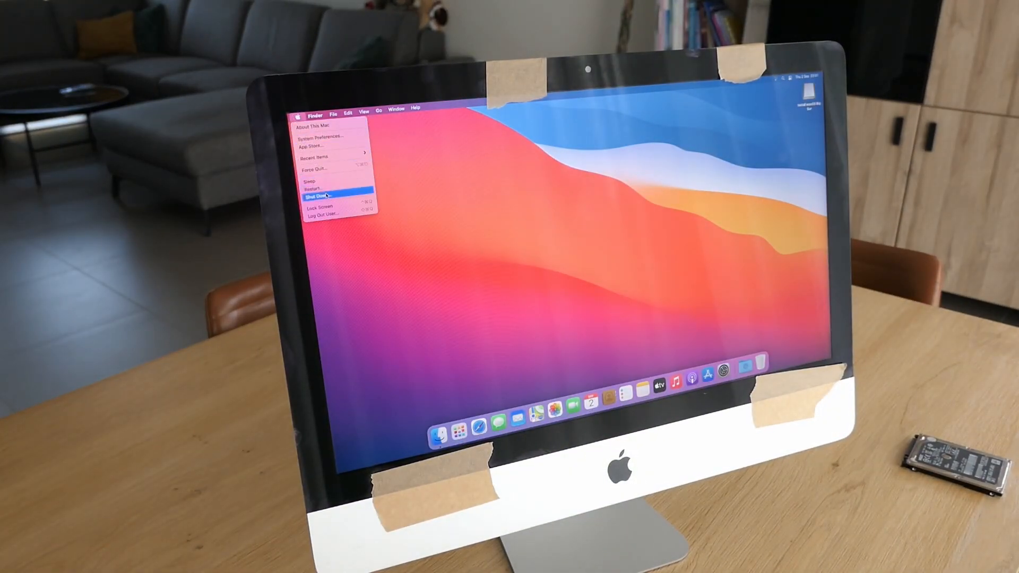
{"action": "left_click", "coordinate": [319, 197]}
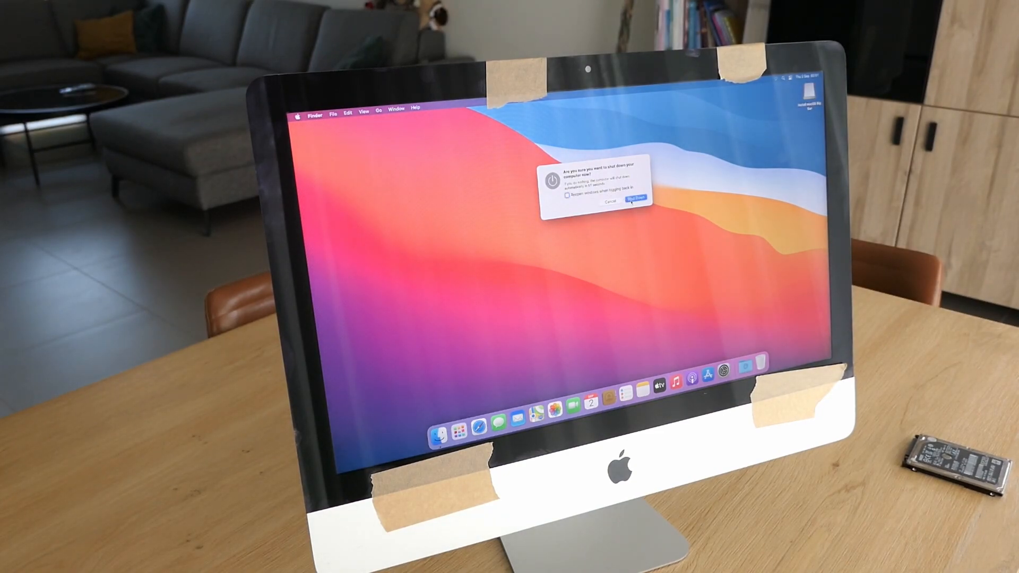
{"action": "left_click", "coordinate": [636, 197]}
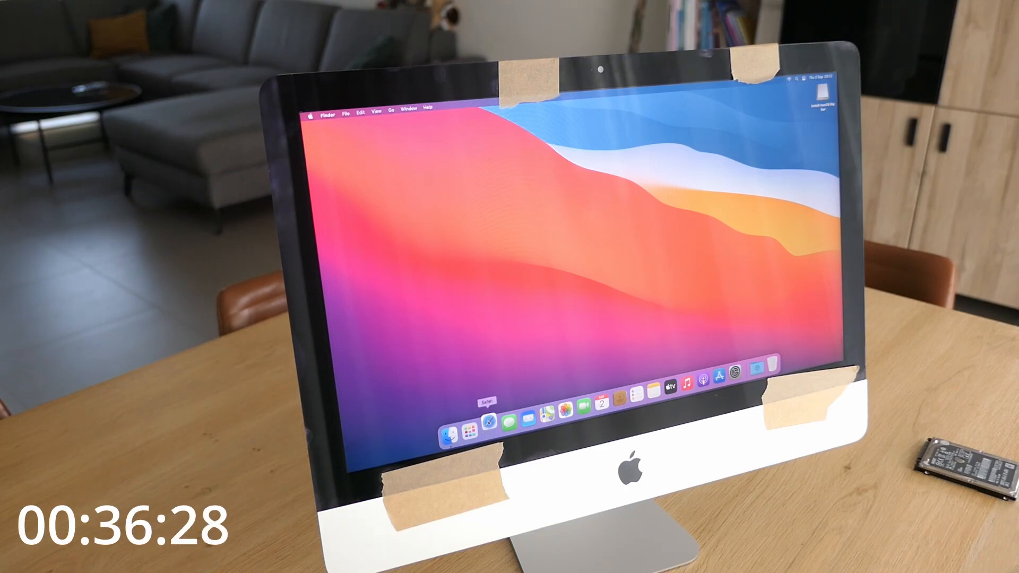
{"action": "left_click", "coordinate": [489, 420]}
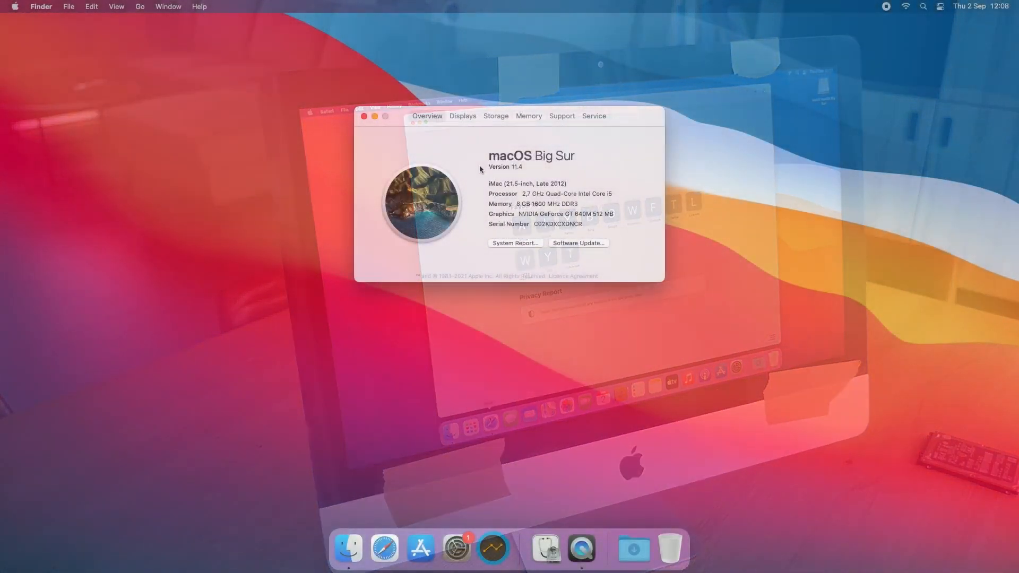
Step: Confirm about 219 GB free of 239.85 GB and review the SSD's APFS volumes in Disk Utility
{"action": "left_click", "coordinate": [495, 116]}
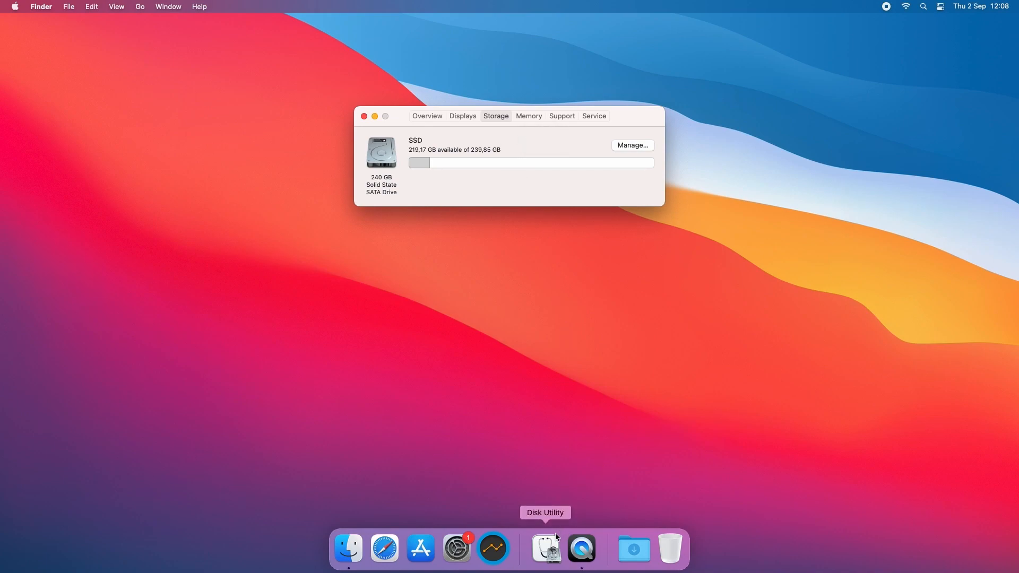
{"action": "left_click", "coordinate": [544, 549]}
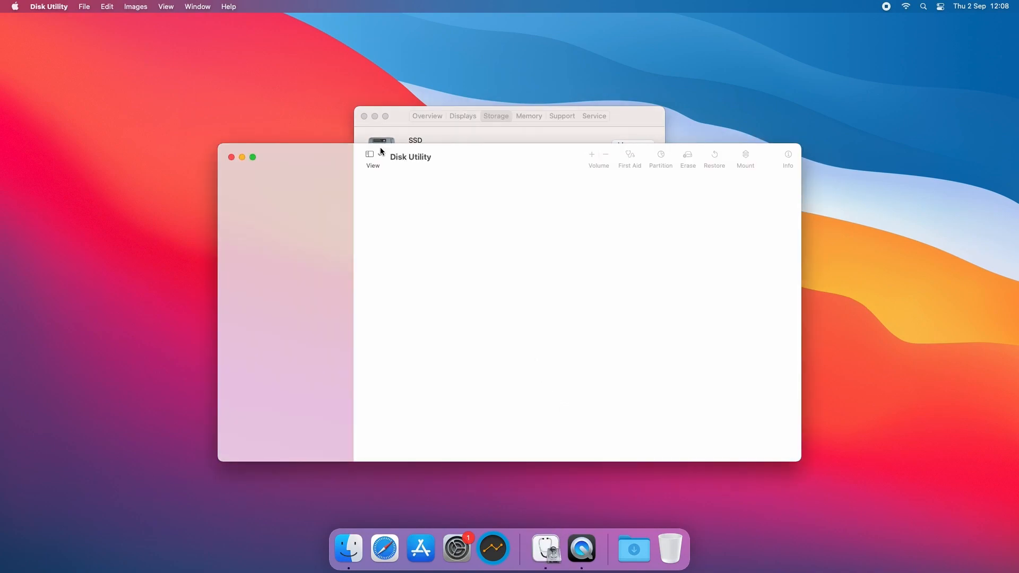
{"action": "left_click", "coordinate": [308, 232]}
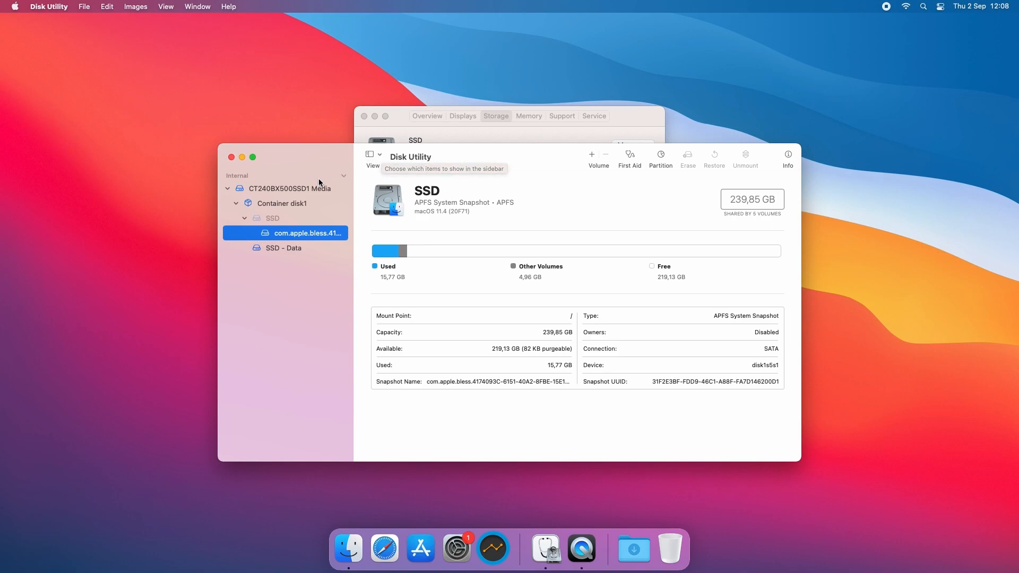
{"action": "left_click", "coordinate": [292, 189]}
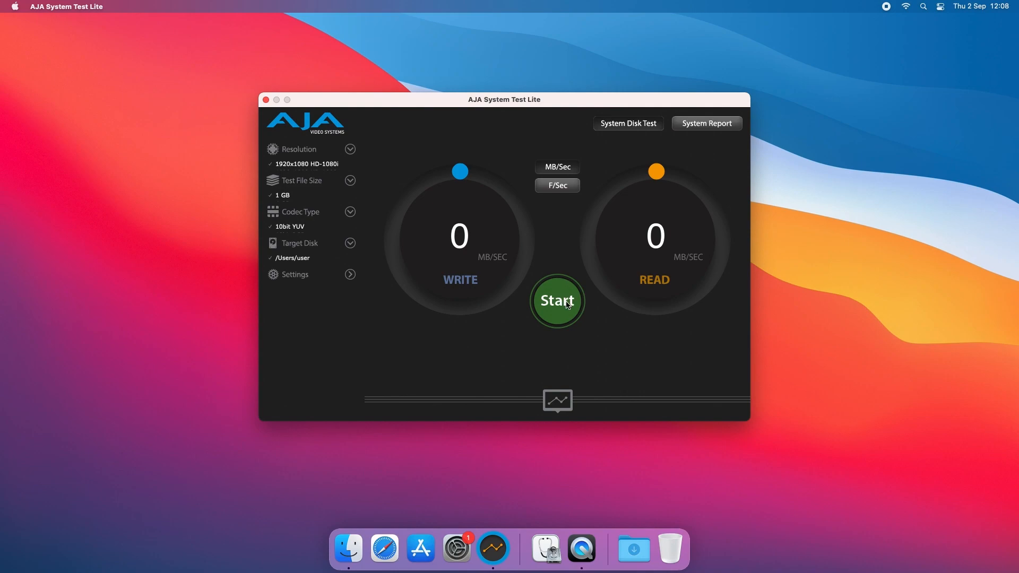
Step: Run the AJA speed test, reading 451 MB/s write and 510 MB/s read
{"action": "left_click", "coordinate": [555, 301]}
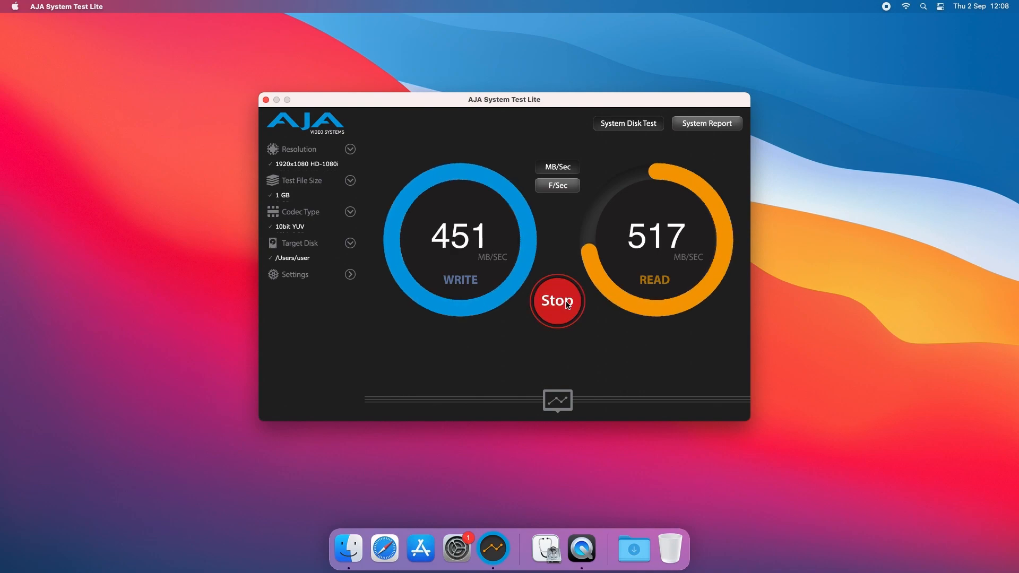
{"action": "left_click", "coordinate": [556, 301]}
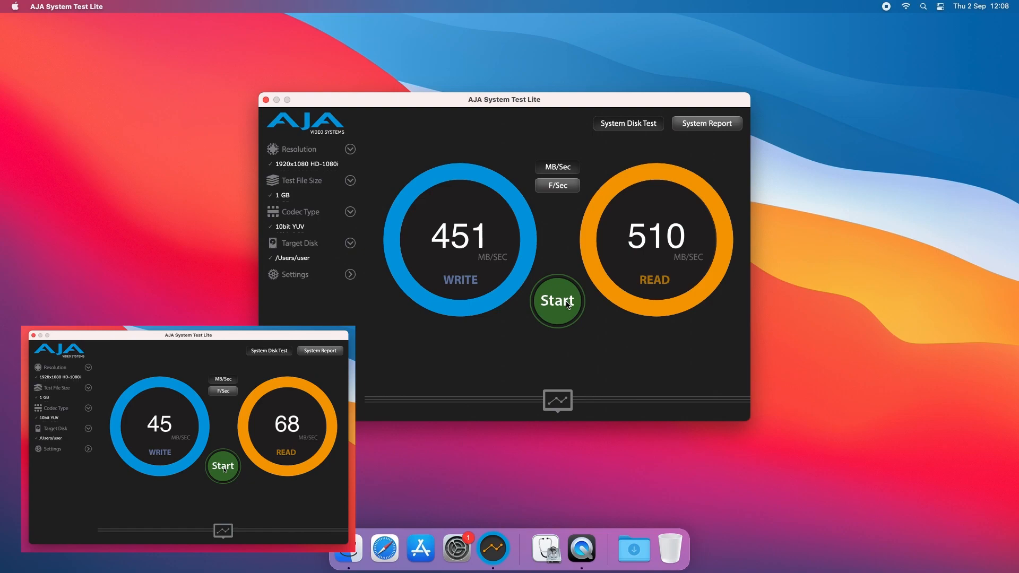
{"action": "left_click", "coordinate": [34, 335]}
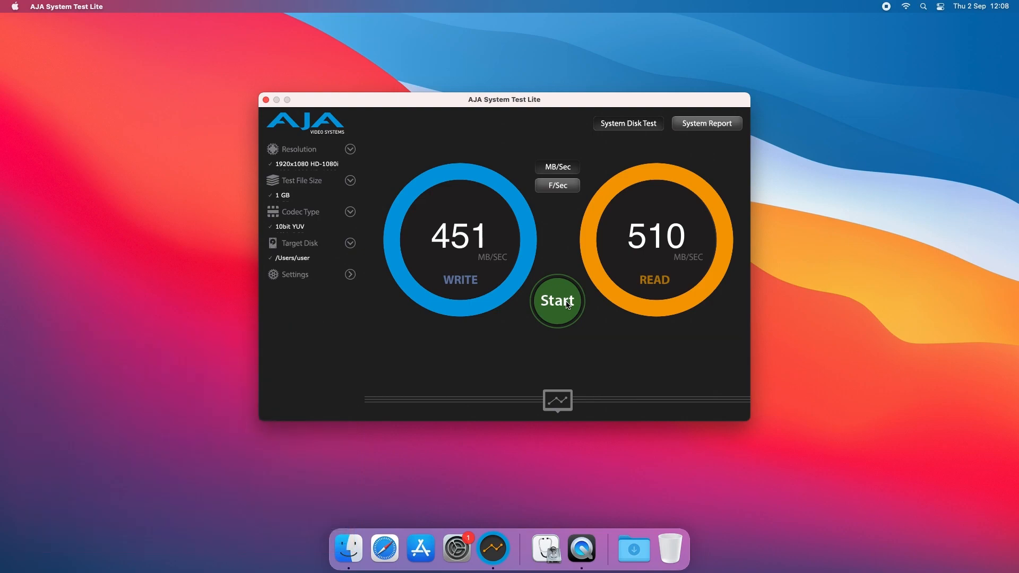